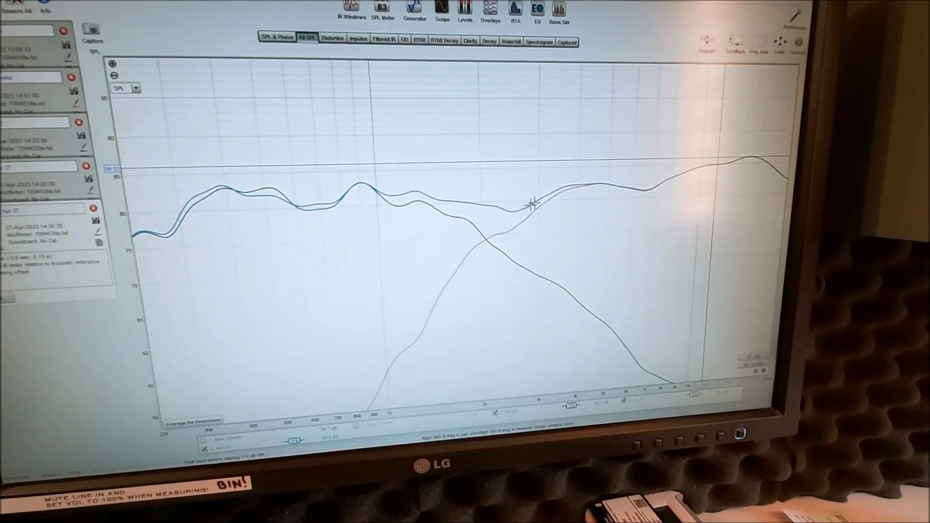
pyautogui.moveTo(581, 192)
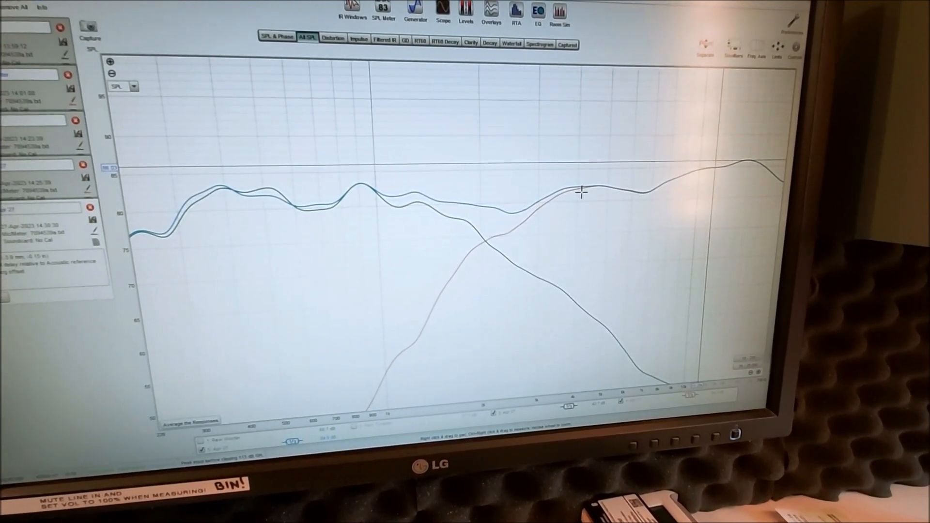